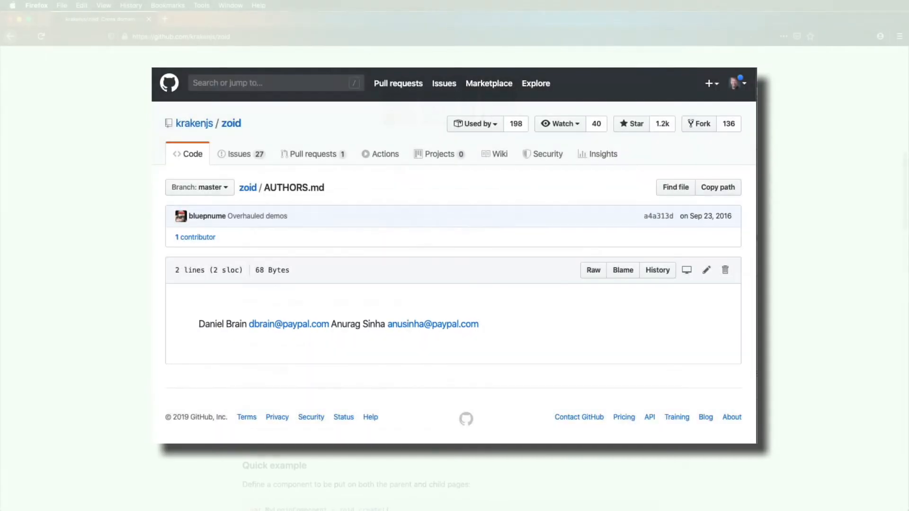
Create empty index.html, index.js and card-form.js files in the card-form project with touch
left_click(247, 188)
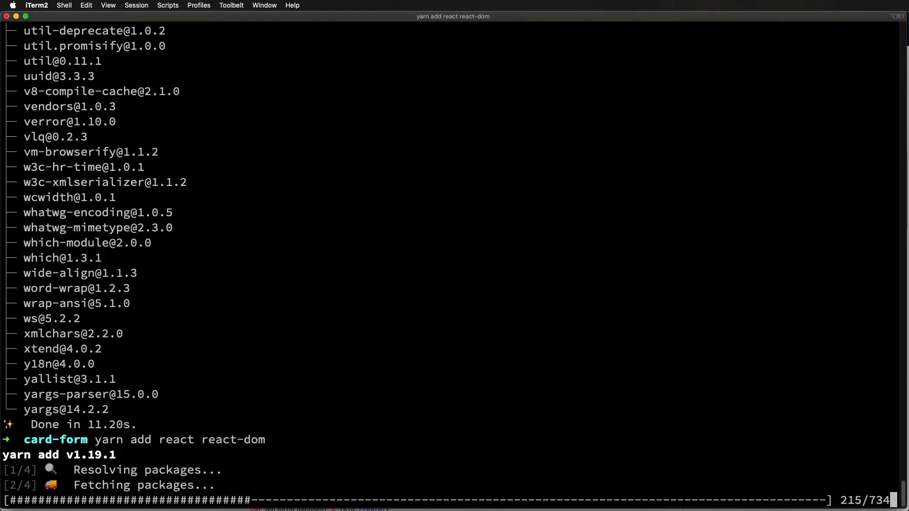
type("touch inded")
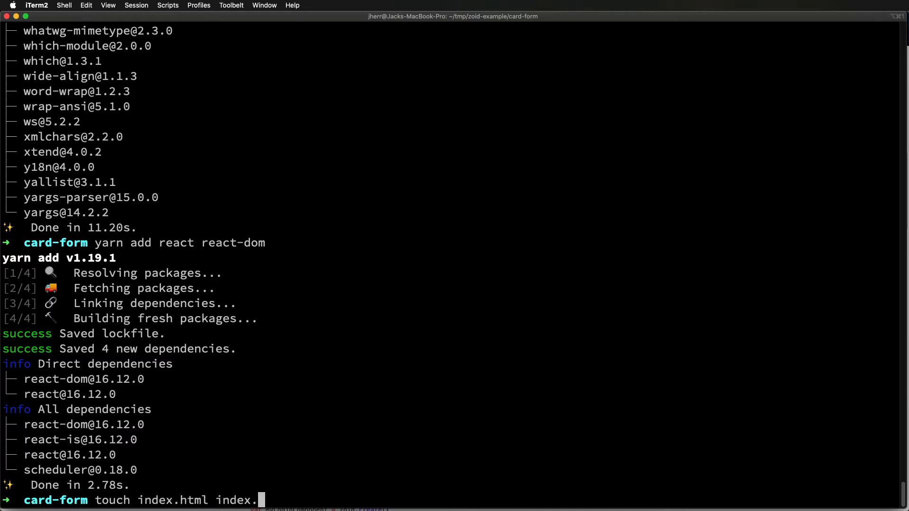
type("js card-form.")
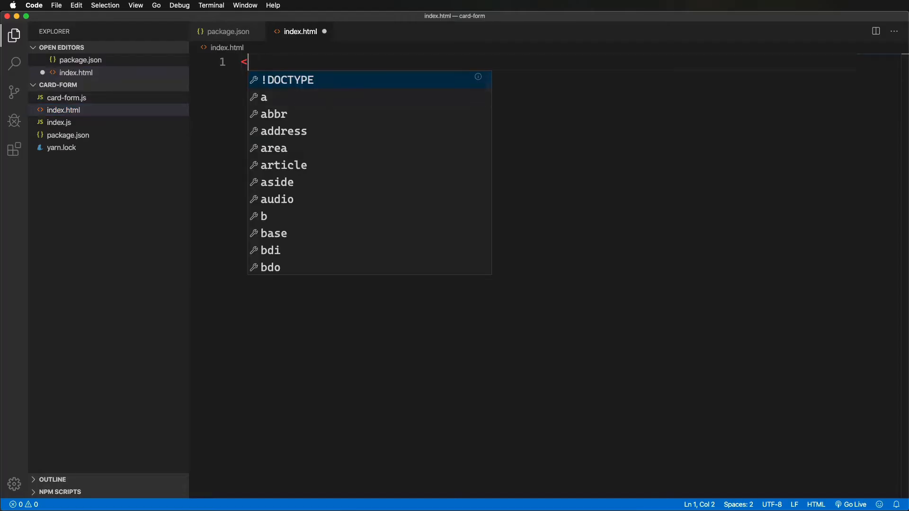
Write the index.html skeleton loading zoid and card-form.js, with a 'form' div and dist/index.js script
type("html>")
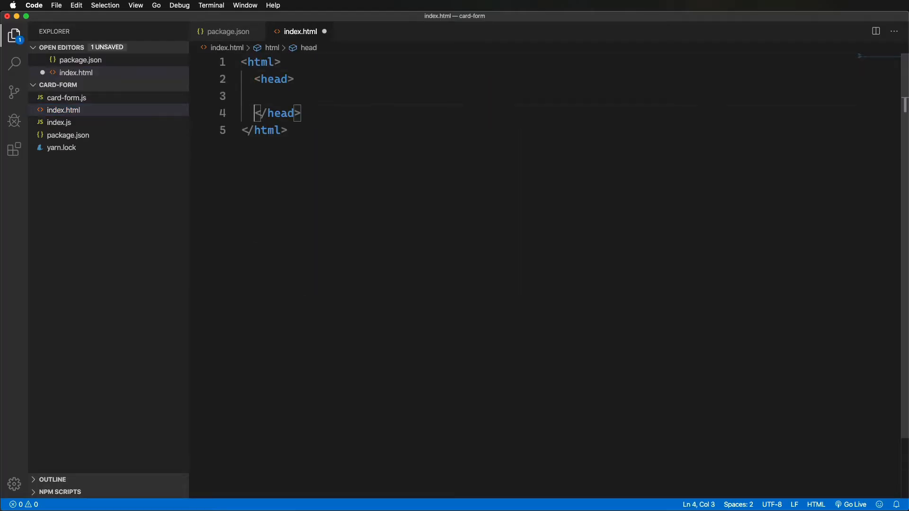
type("<body>")
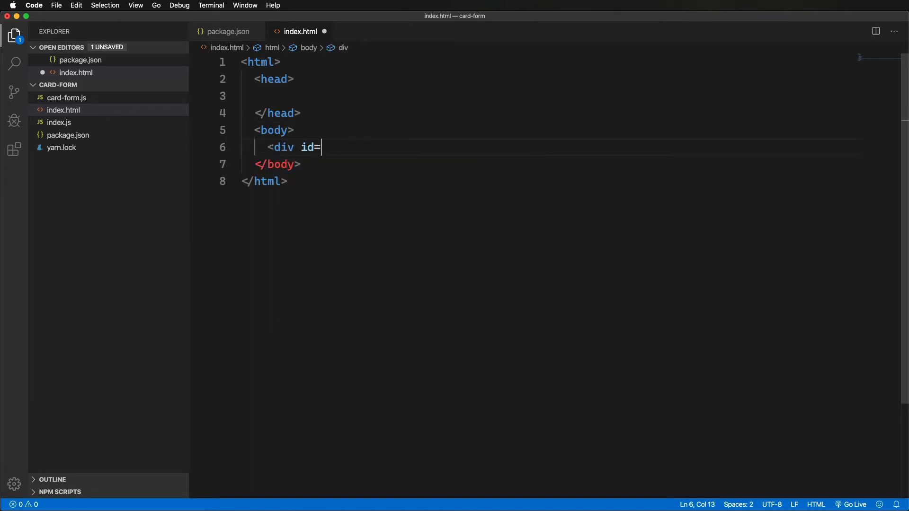
type("\"form\"></div>")
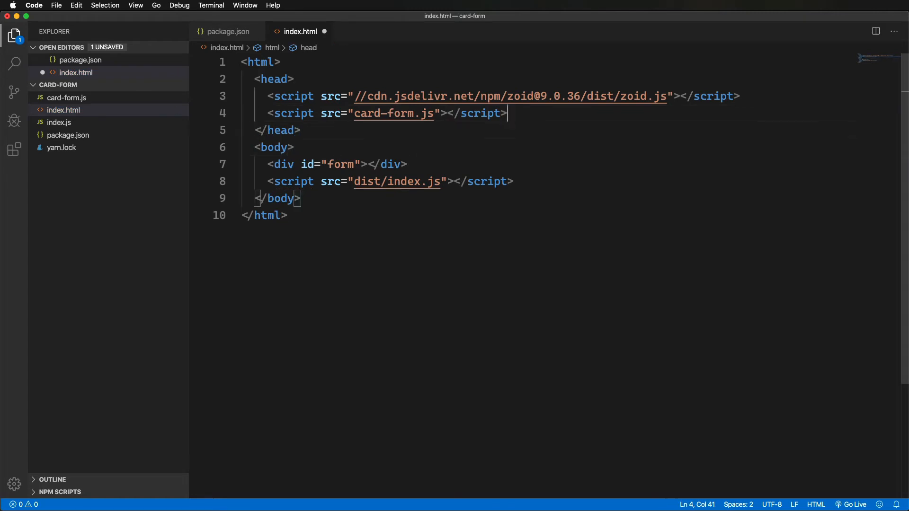
type("<style>")
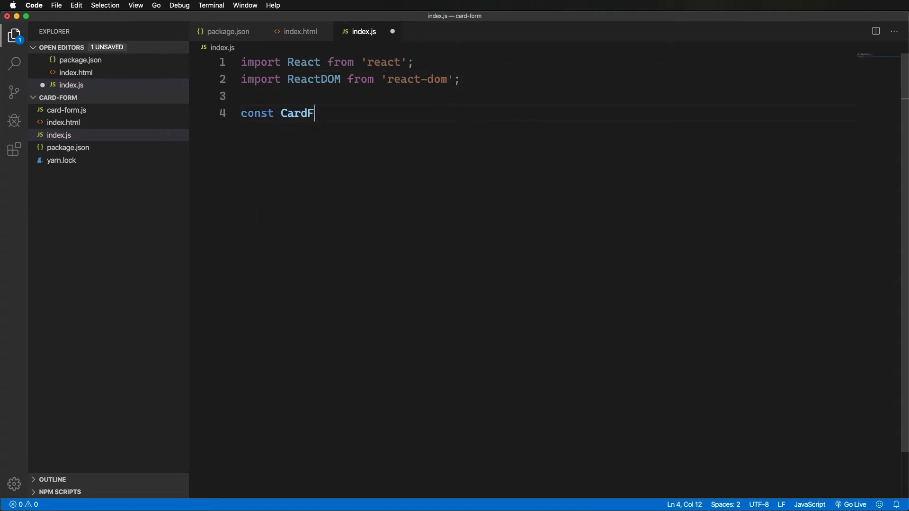
Write the CardForm component showing 'Card #:' with the card number and an Update button
type("orm = ({ cardNumber, })")
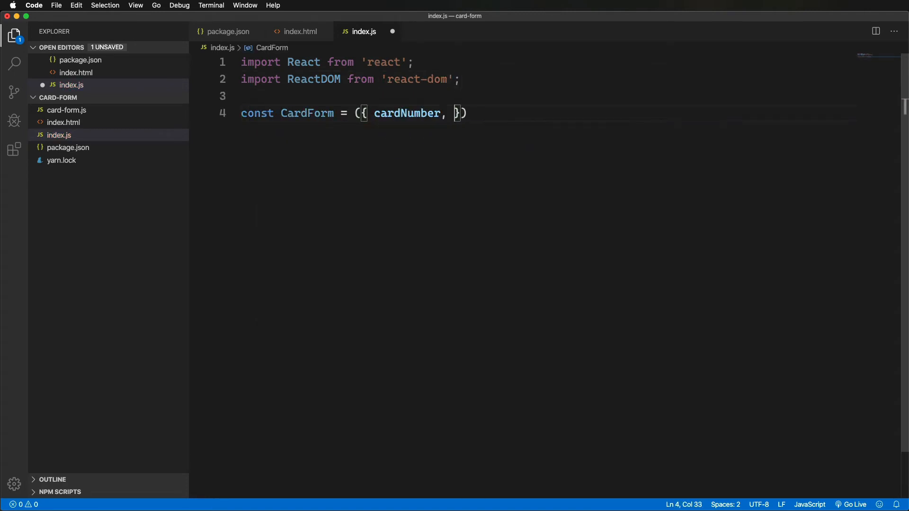
type("<div>")
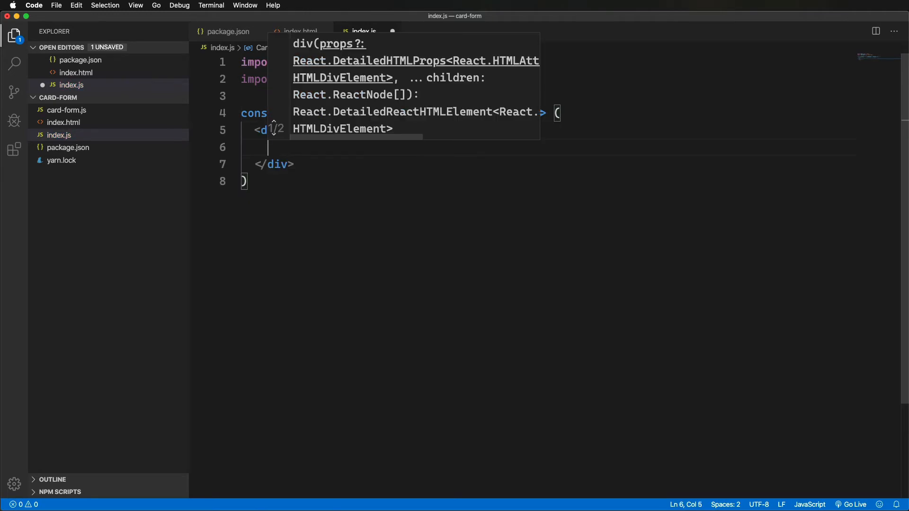
type("Card #: {cardNumber}</div>")
type("<button>Update!</button>")
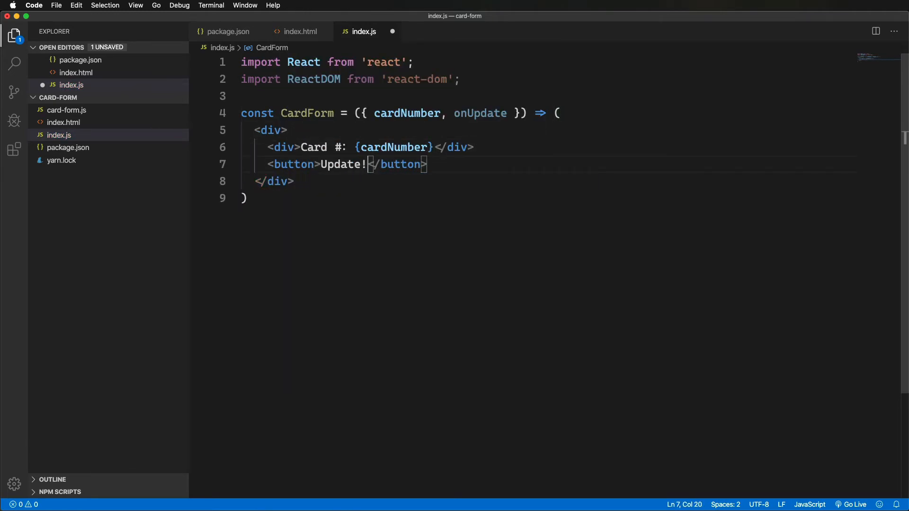
type("onClick={() => onUpdate(")
left_click(245, 198)
type(";")
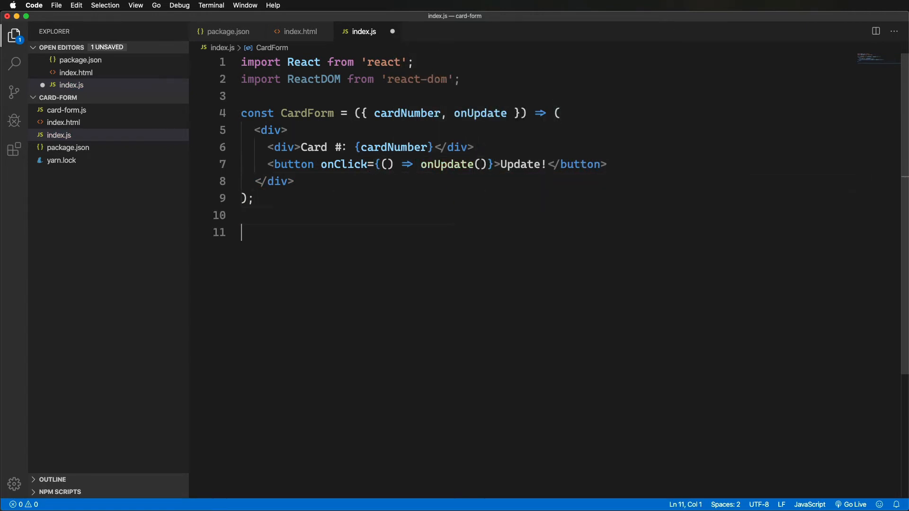
Render CardForm with xprops into the element with id 'form' via ReactDOM.render
type("ReactDOM.render(<CardForm {...global.xs")
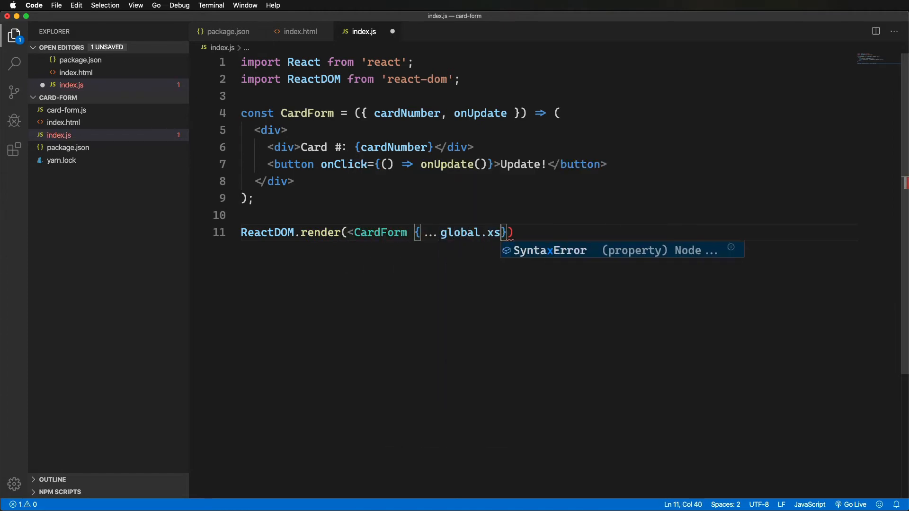
type("props}")
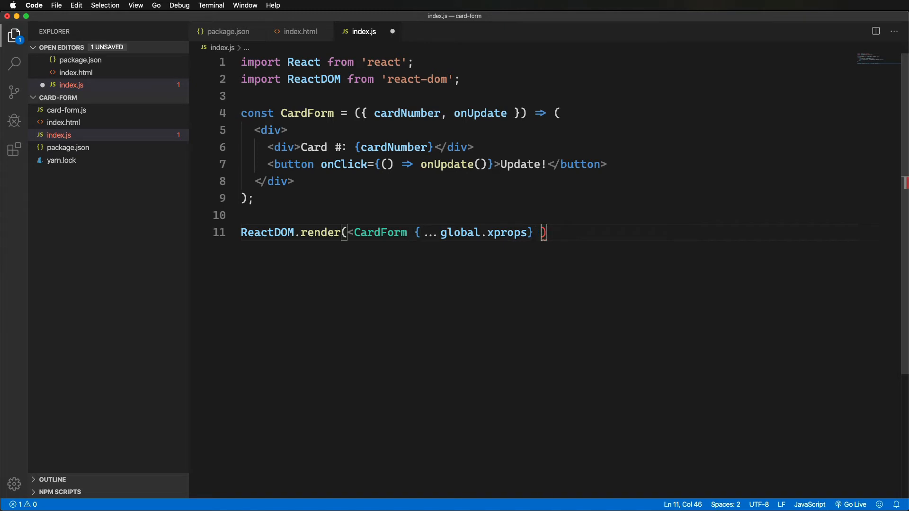
type("/>, document.get")
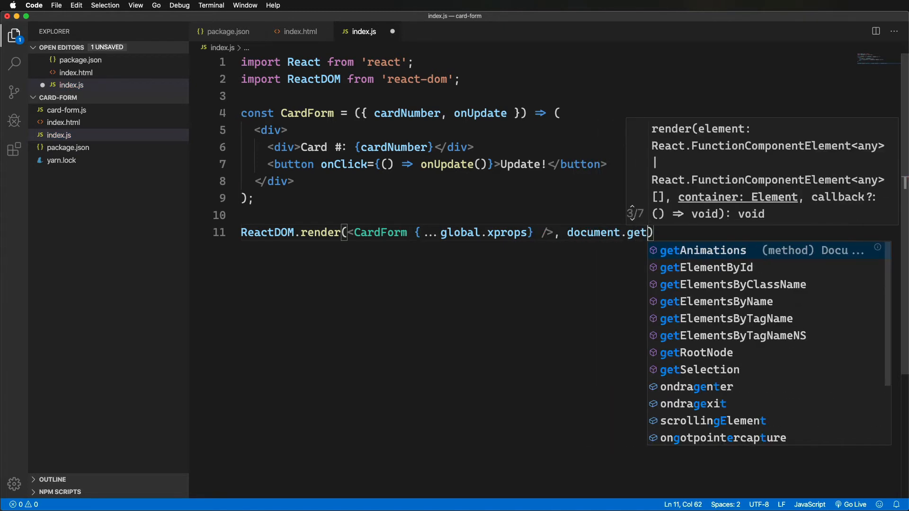
type("ElementById('form'))")
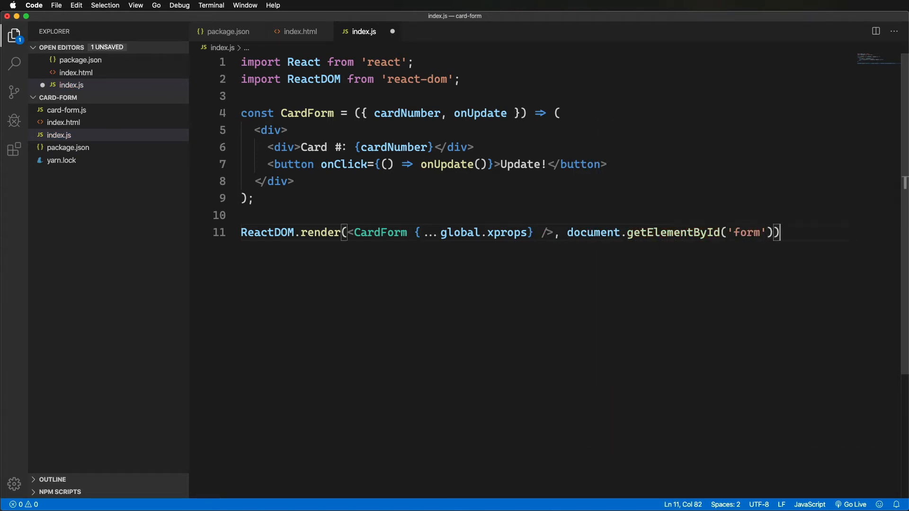
left_click(68, 110)
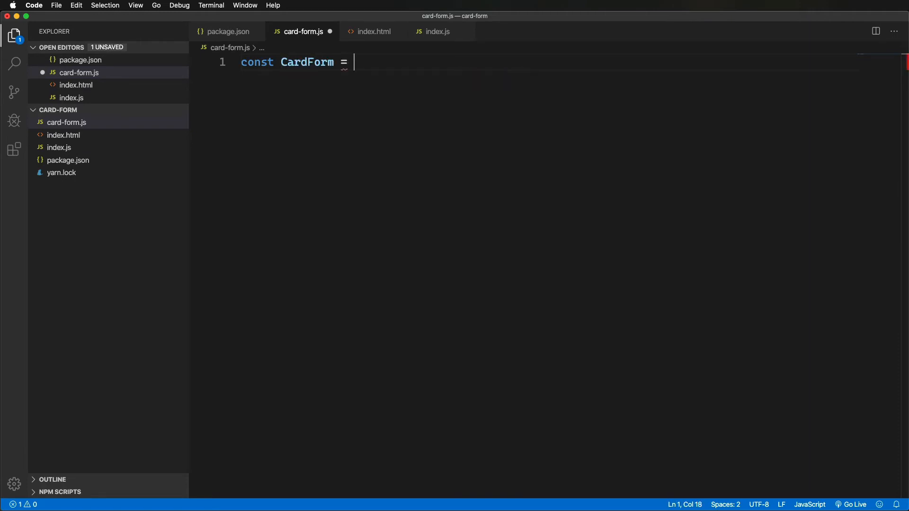
Define CardForm via zoid.create with tag 'card-form', a url and width/height dimensions
type("zoid.create({")
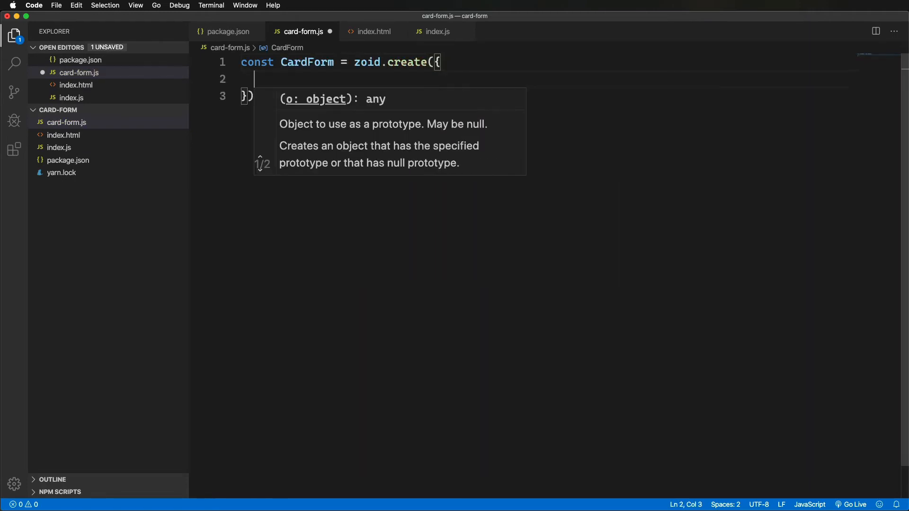
type("tag: 'card-form',")
type("width:")
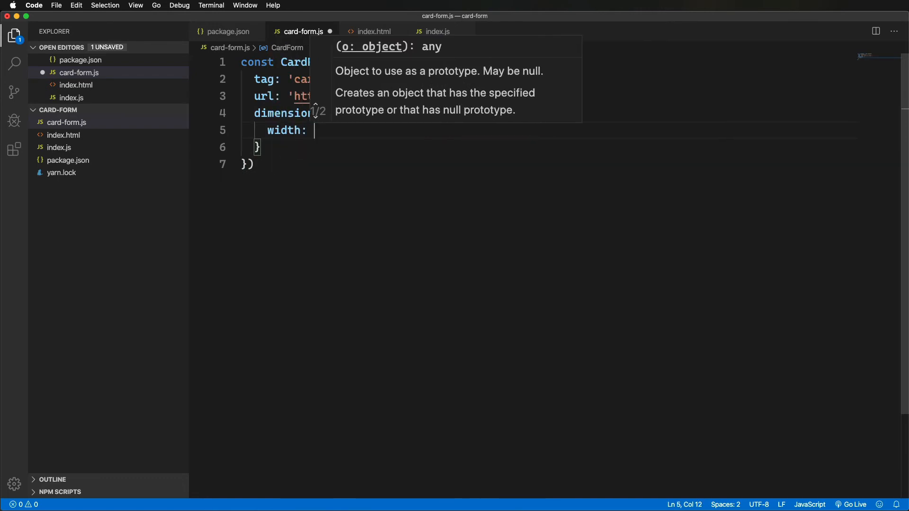
type("height: '20")
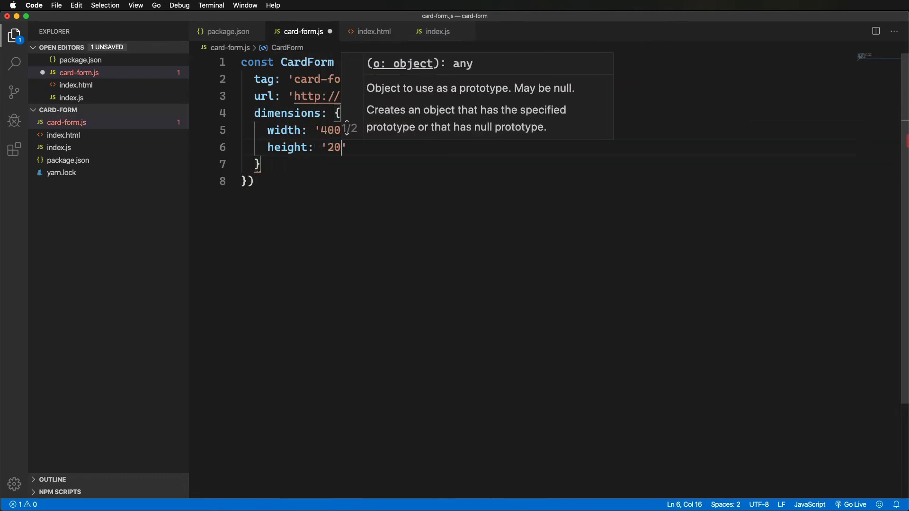
left_click(64, 98)
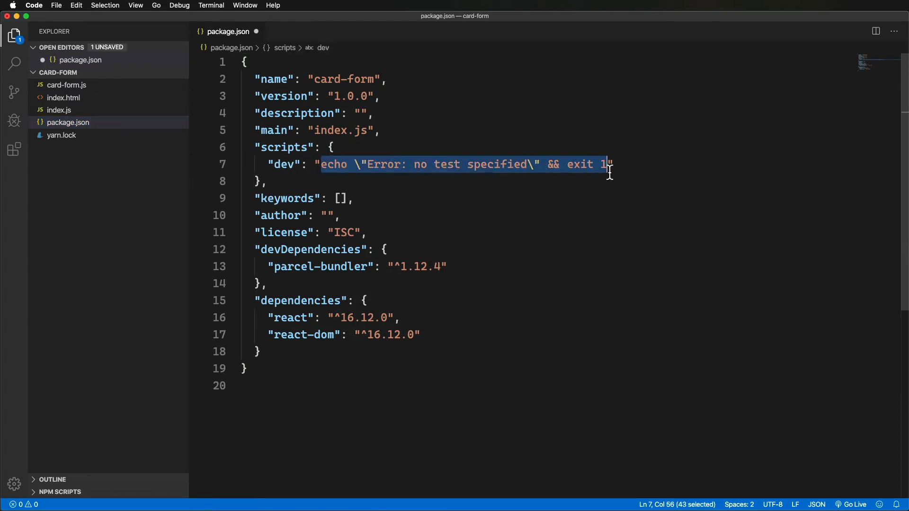
Change the dev script to 'parcel watch index.js --out-dir'
type("parcel watch index.js --out-dir")
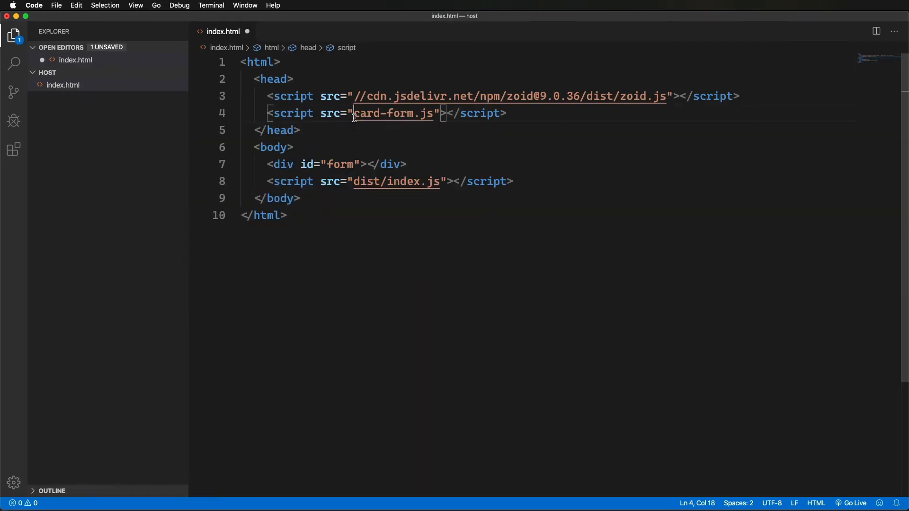
Load card-form.js from localhost:8001 and render CardForm into #formSpot with card 1234 and an Update! alert
type("http://localhost:8001/")
left_click(337, 163)
type("Spot")
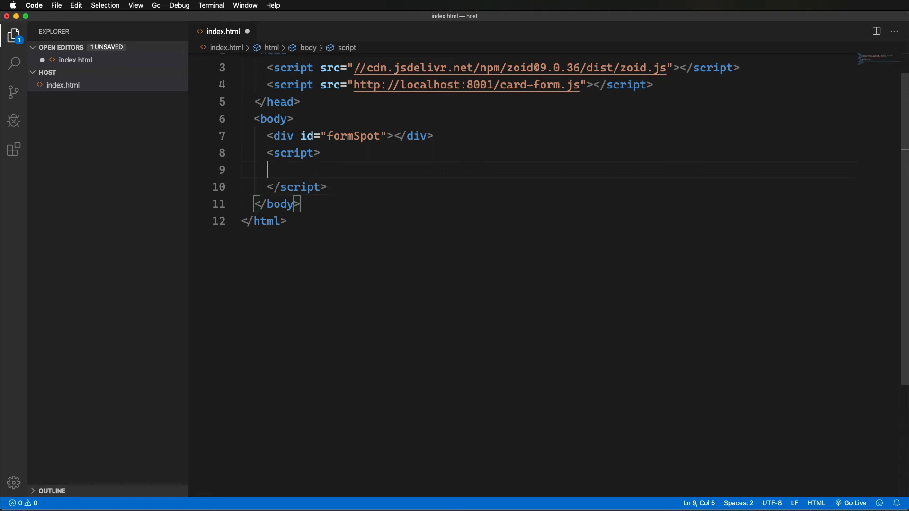
type("CardForm.")
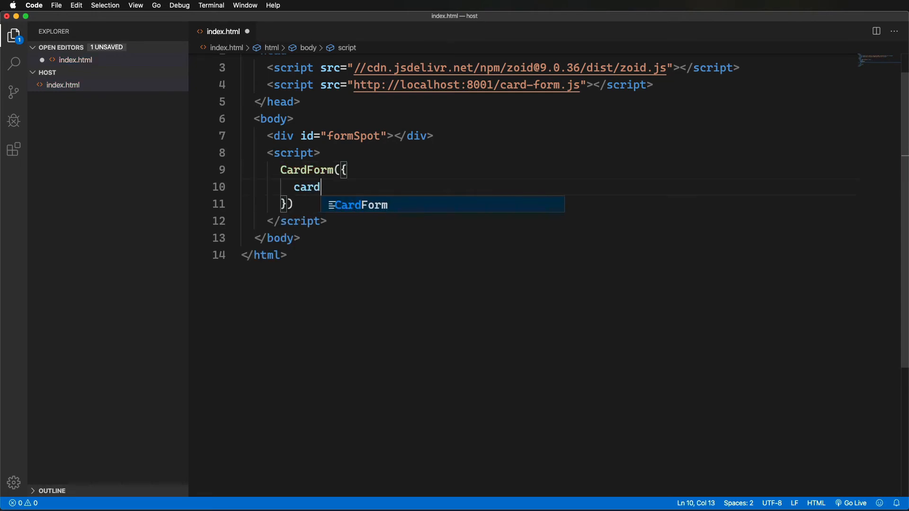
type("Number: '1234'")
type("onUpdate")
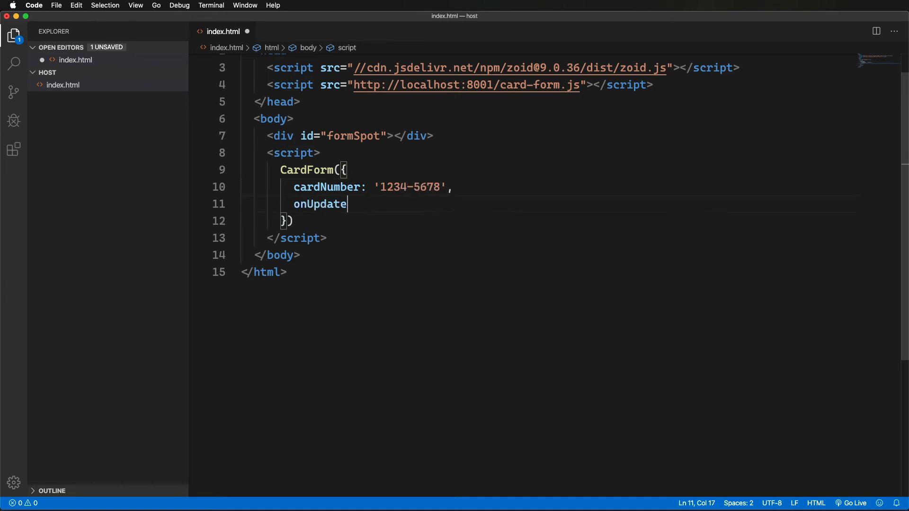
type(": () =>")
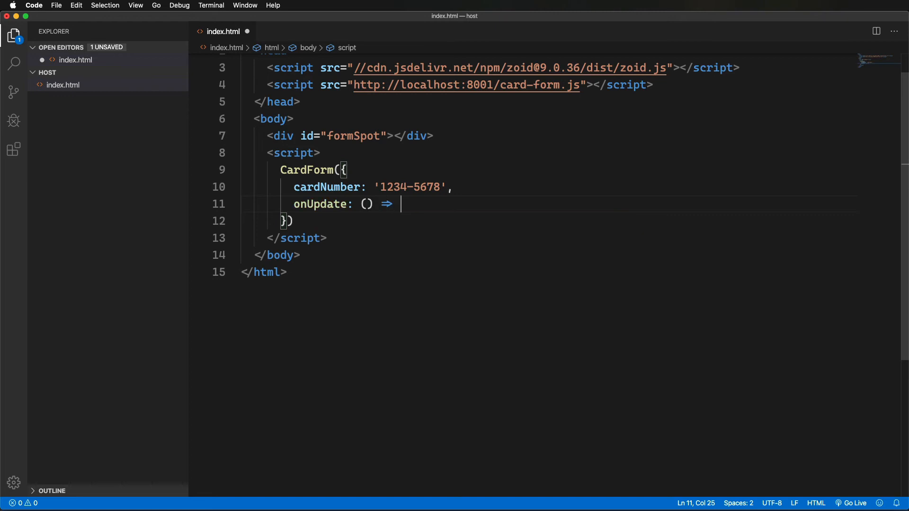
type("alert('Update!')")
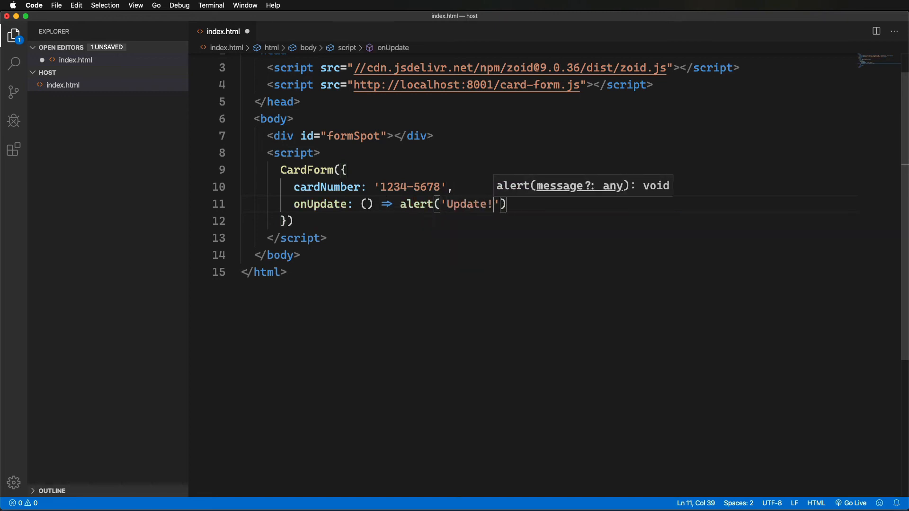
type(".ren")
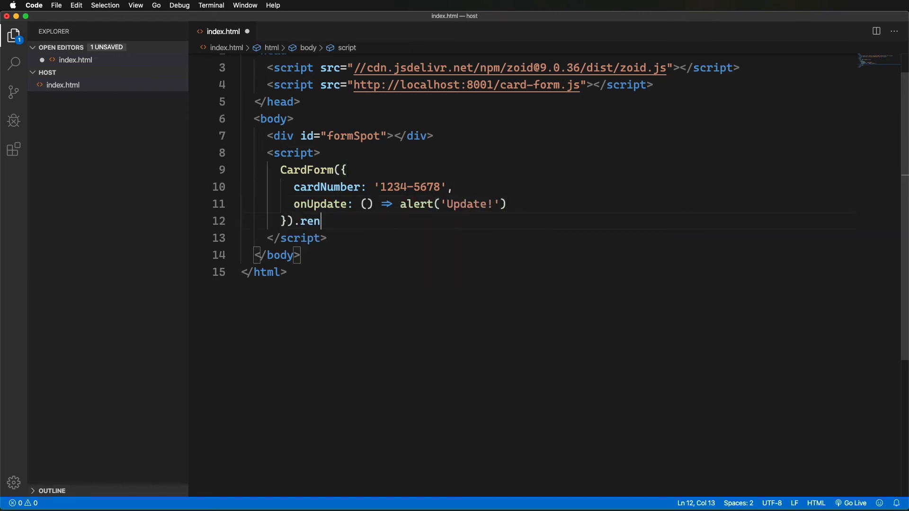
type("der('#formSpot');")
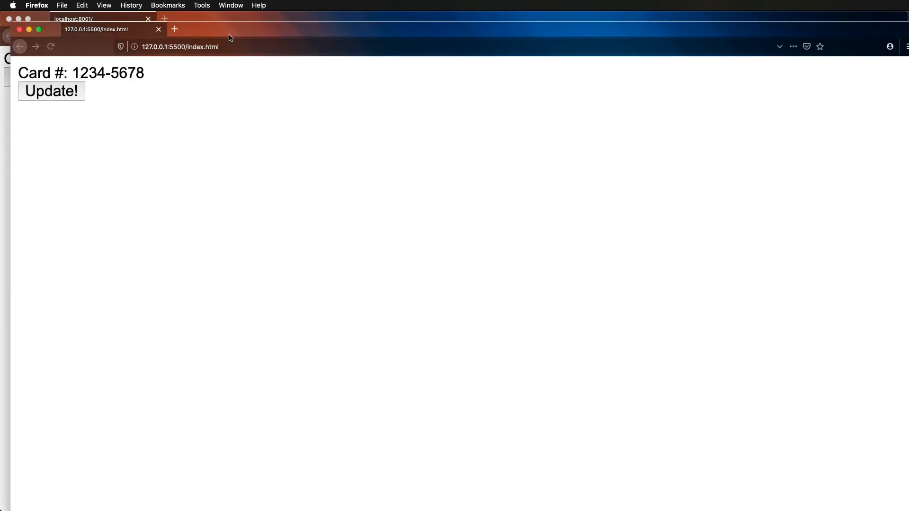
Trigger the embedded form's Update! button and dismiss the resulting alert
left_click(51, 91)
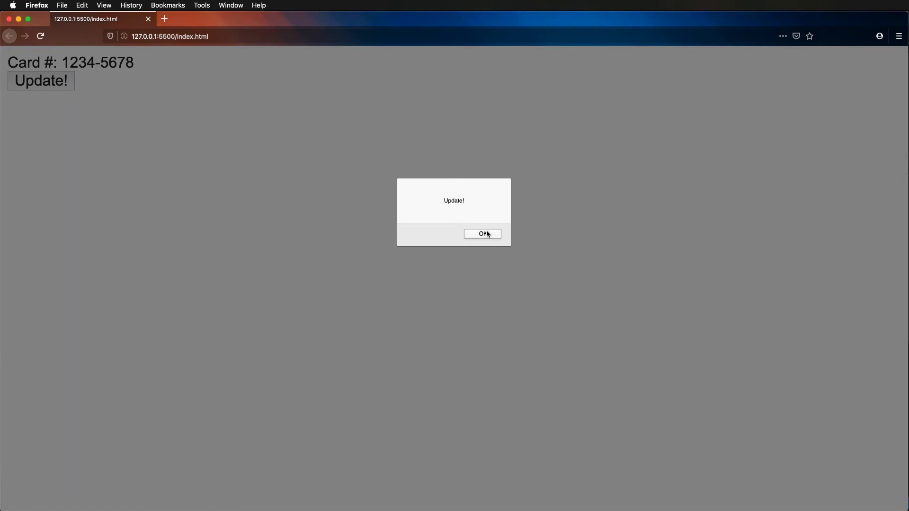
left_click(482, 233)
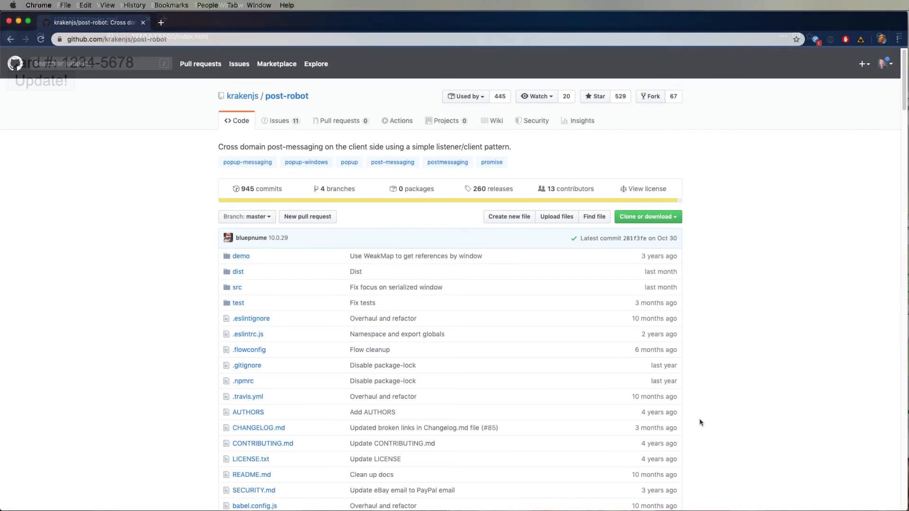
Scroll the README down to the server, client and React rendering examples
scroll("down", 3)
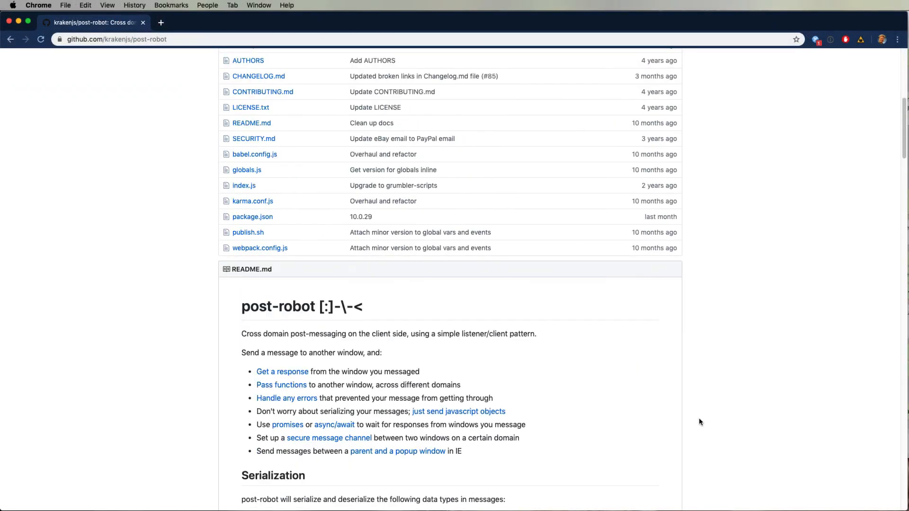
scroll("down", 3)
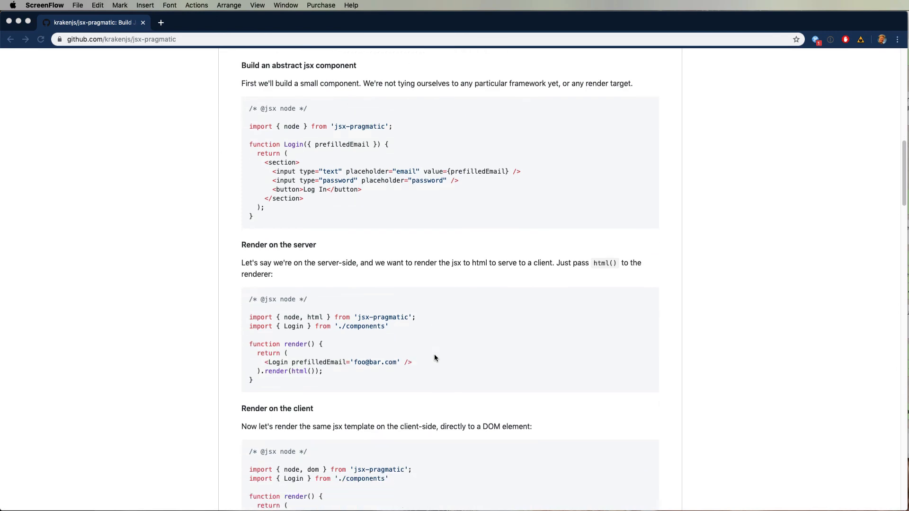
scroll("down", 3)
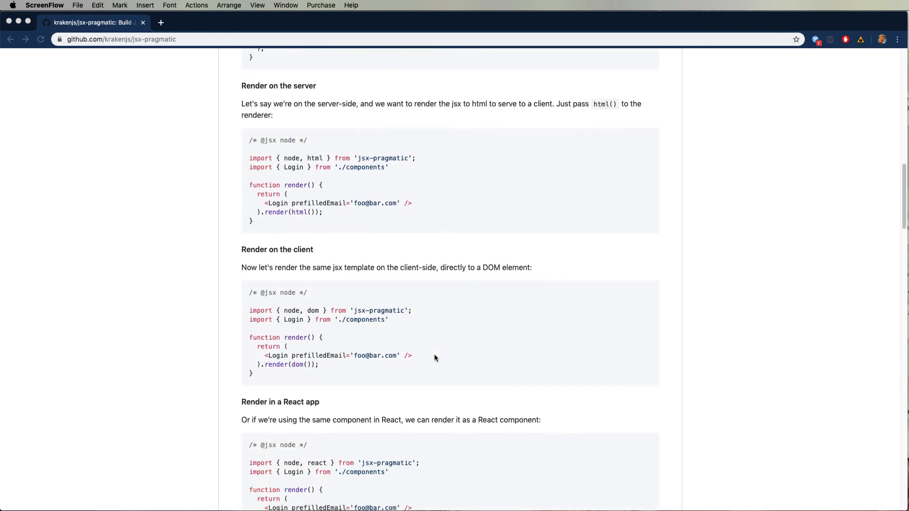